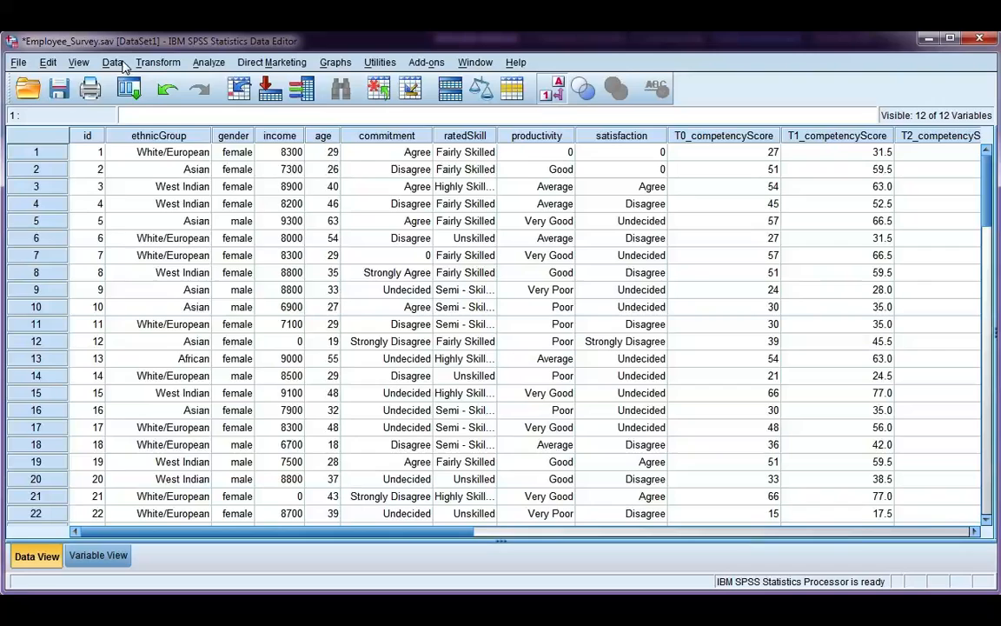
Reset the Select Cases settings so all cases are selected with no filter.
{"action": "left_click", "coordinate": [111, 62]}
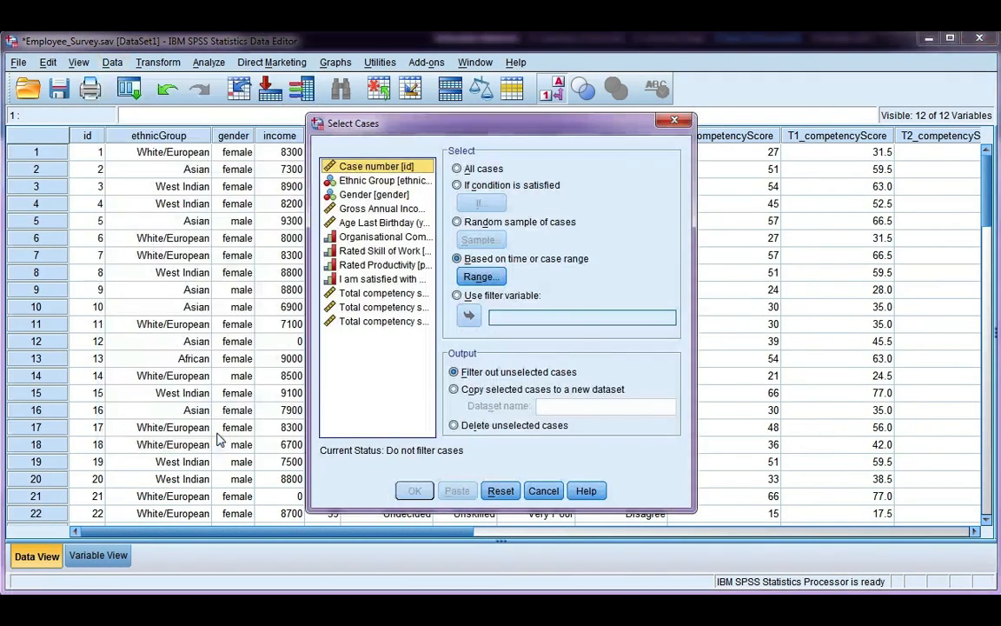
{"action": "left_click", "coordinate": [500, 490]}
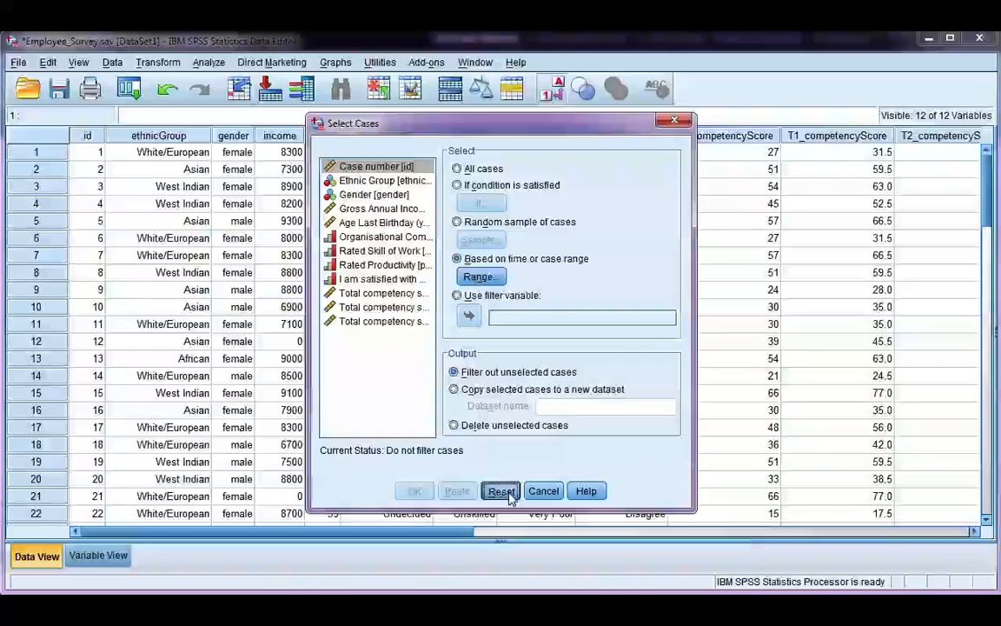
{"action": "left_click", "coordinate": [500, 490]}
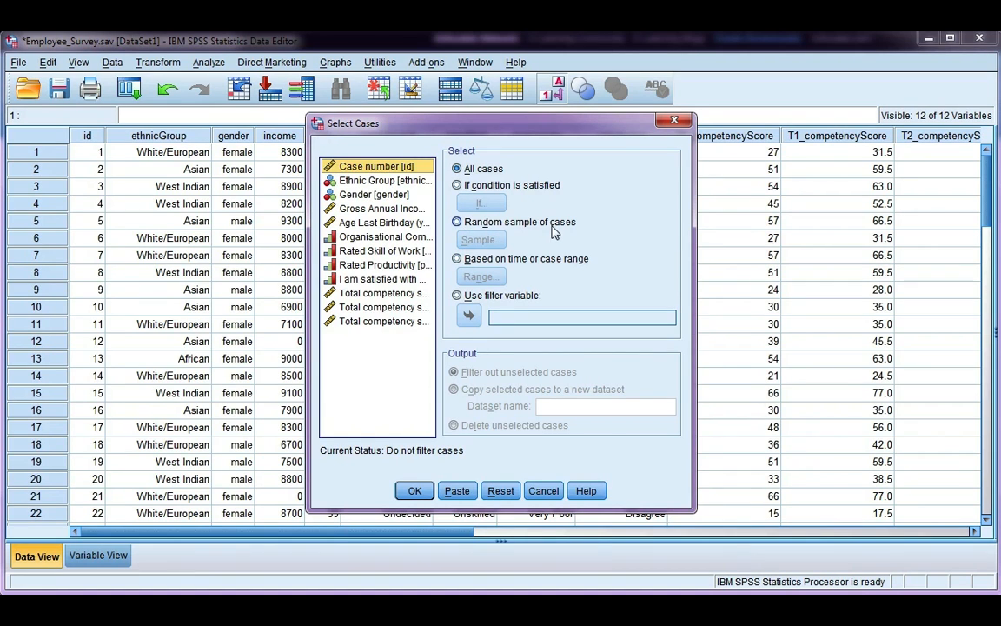
Choose a random sample of cases sized at approximately 50% of all cases.
{"action": "left_click", "coordinate": [455, 223]}
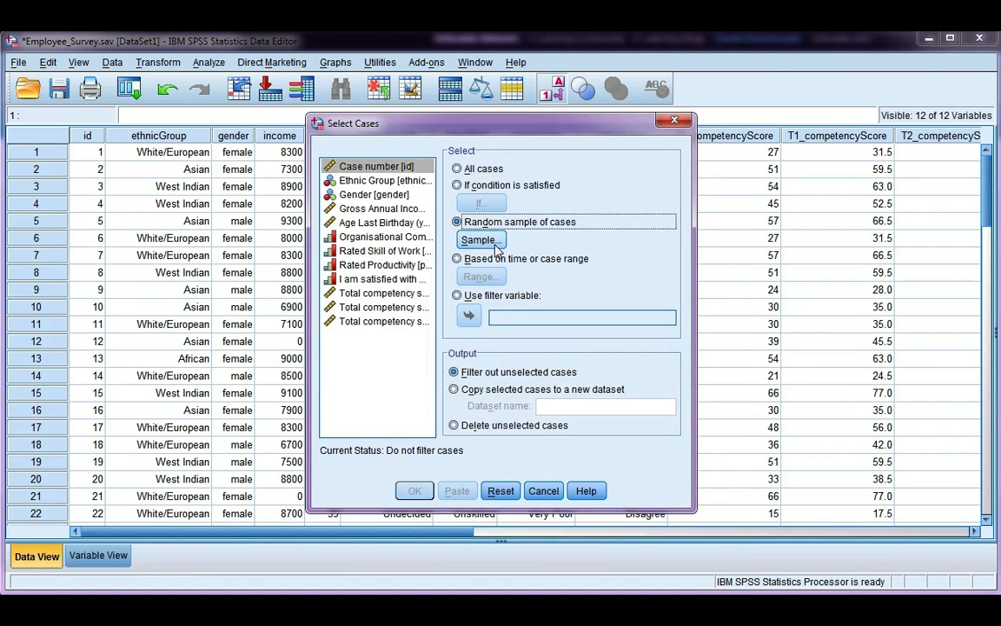
{"action": "left_click", "coordinate": [480, 239]}
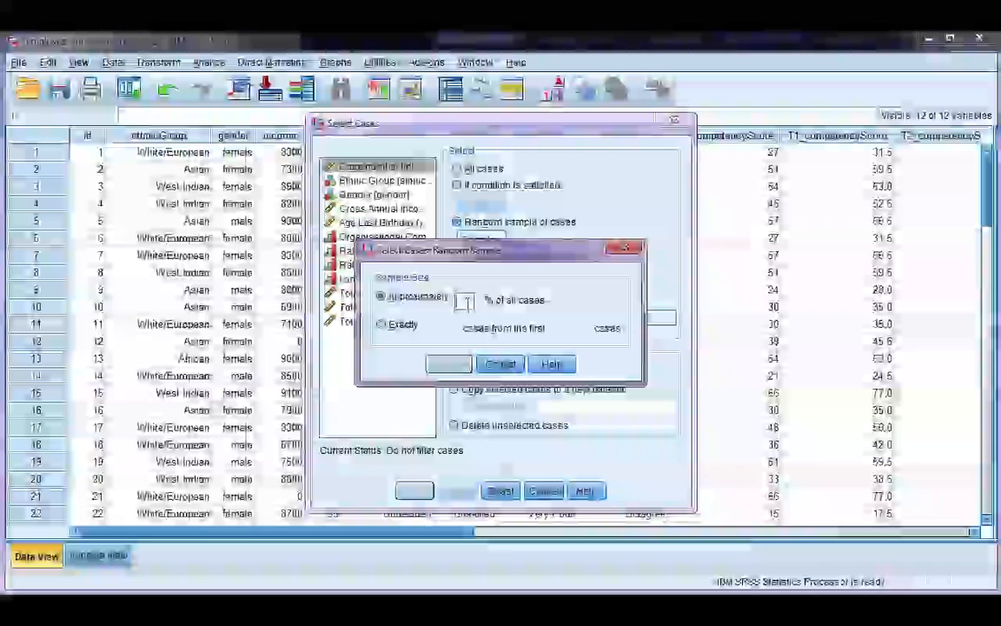
{"action": "type", "text": "50"}
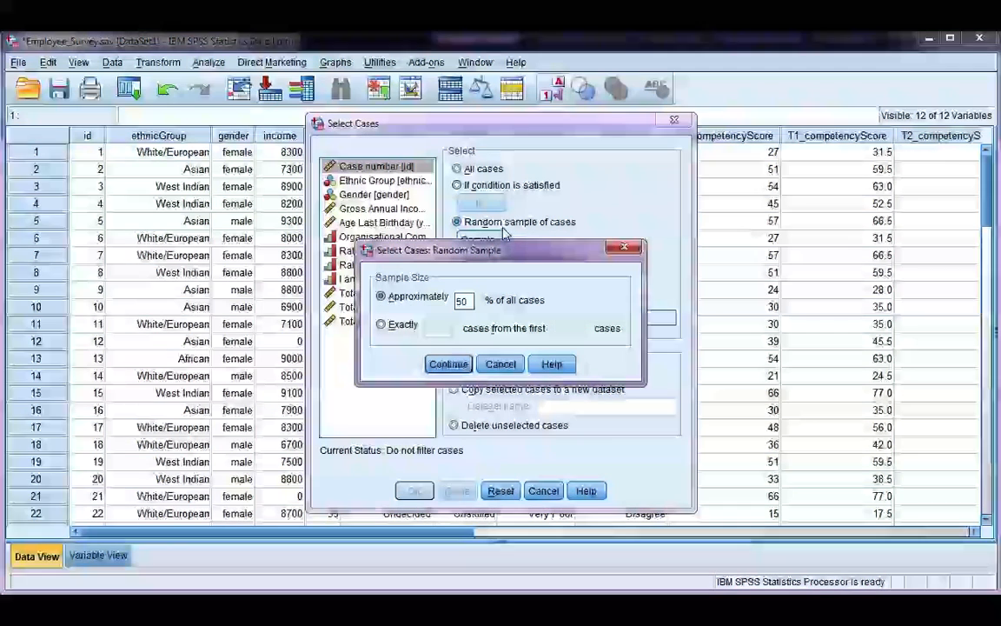
{"action": "left_click", "coordinate": [381, 325]}
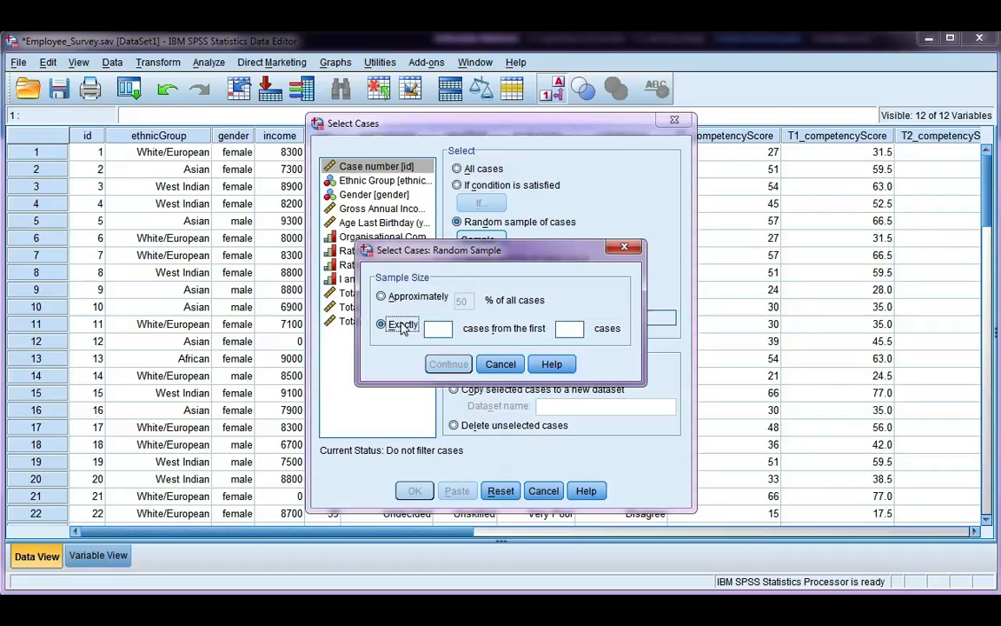
{"action": "left_click", "coordinate": [381, 325]}
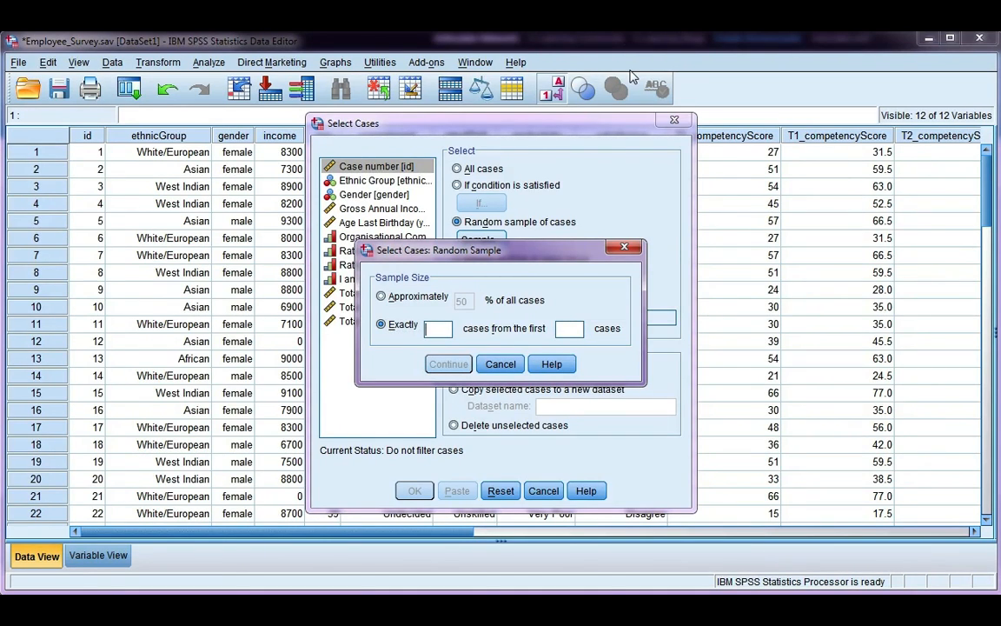
{"action": "mouse_move", "coordinate": [651, 112]}
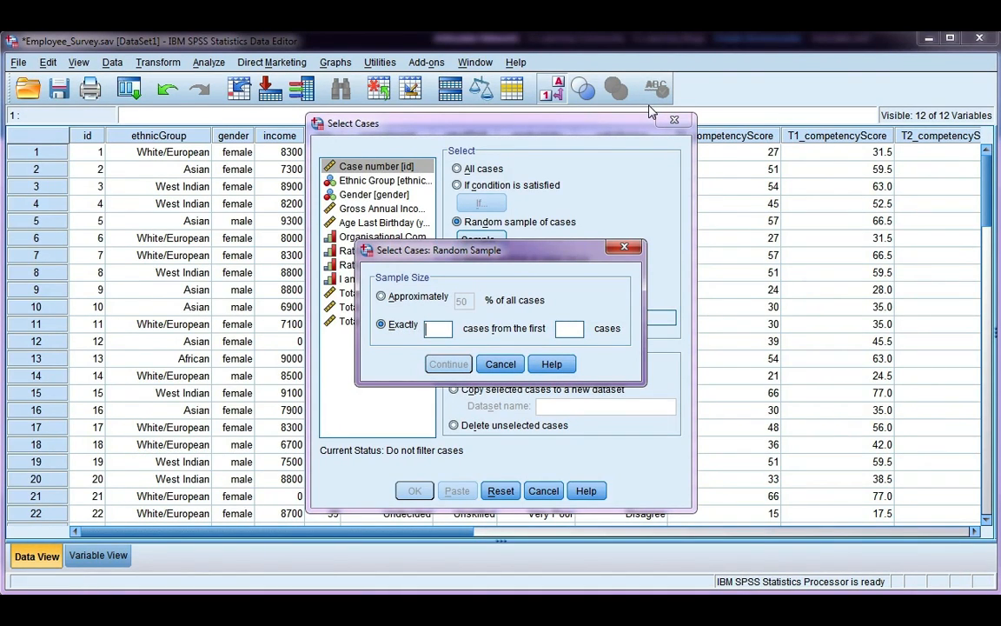
{"action": "type", "text": "50"}
{"action": "left_click", "coordinate": [568, 328]}
{"action": "type", "text": "70"}
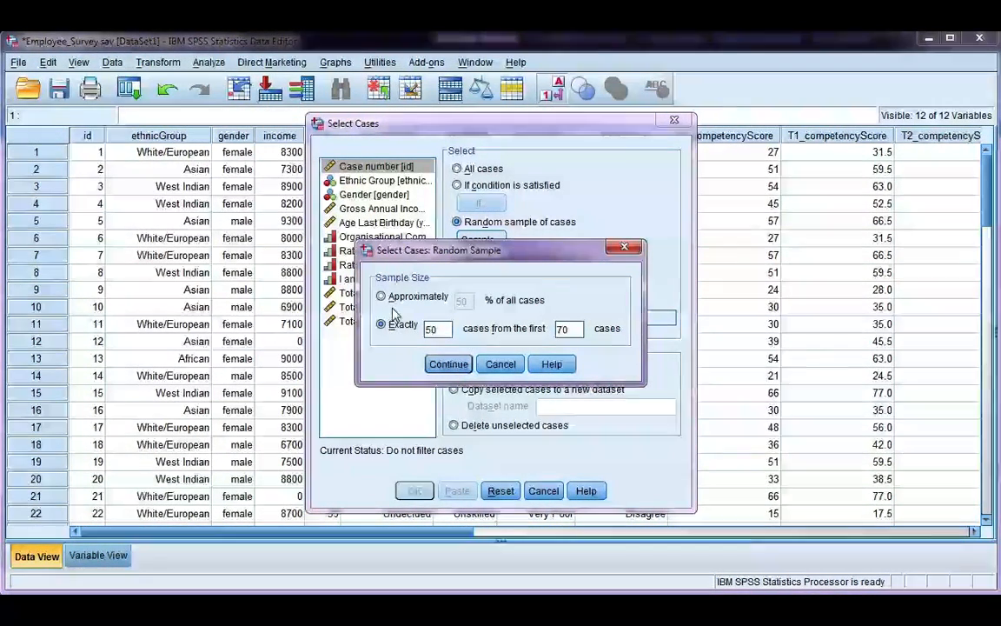
{"action": "left_click", "coordinate": [381, 295]}
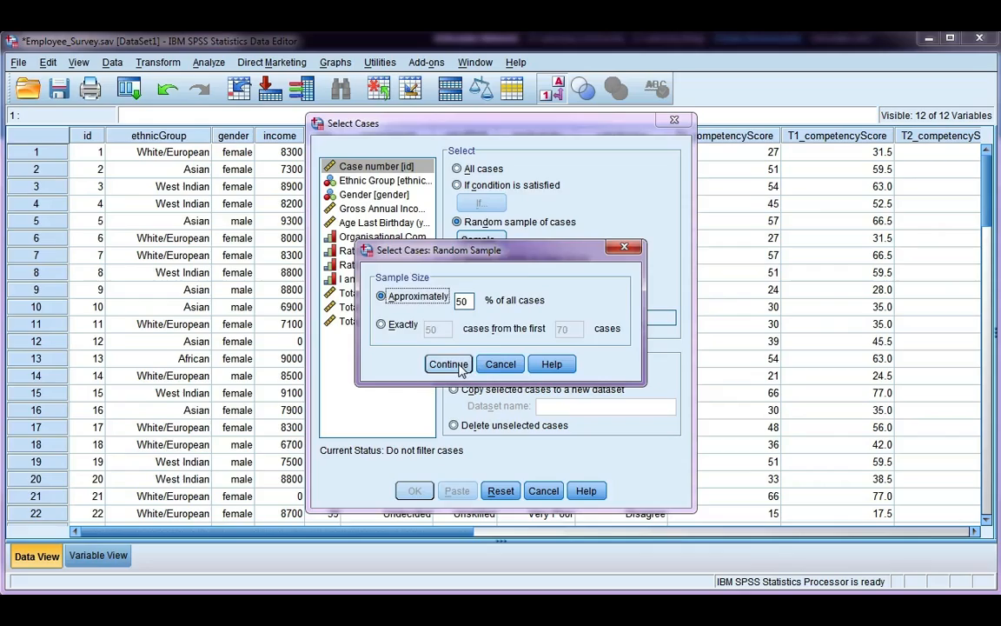
Confirm the 50% sample and copy the selected cases into a new dataset named RandomSample.
{"action": "left_click", "coordinate": [448, 364]}
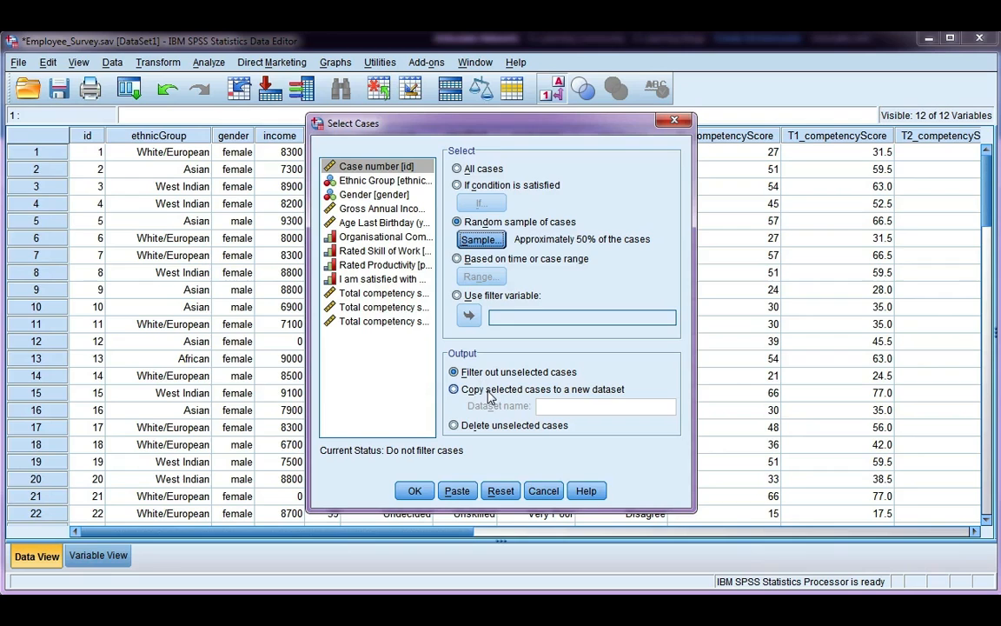
{"action": "left_click", "coordinate": [452, 390]}
{"action": "type", "text": "RandomSample"}
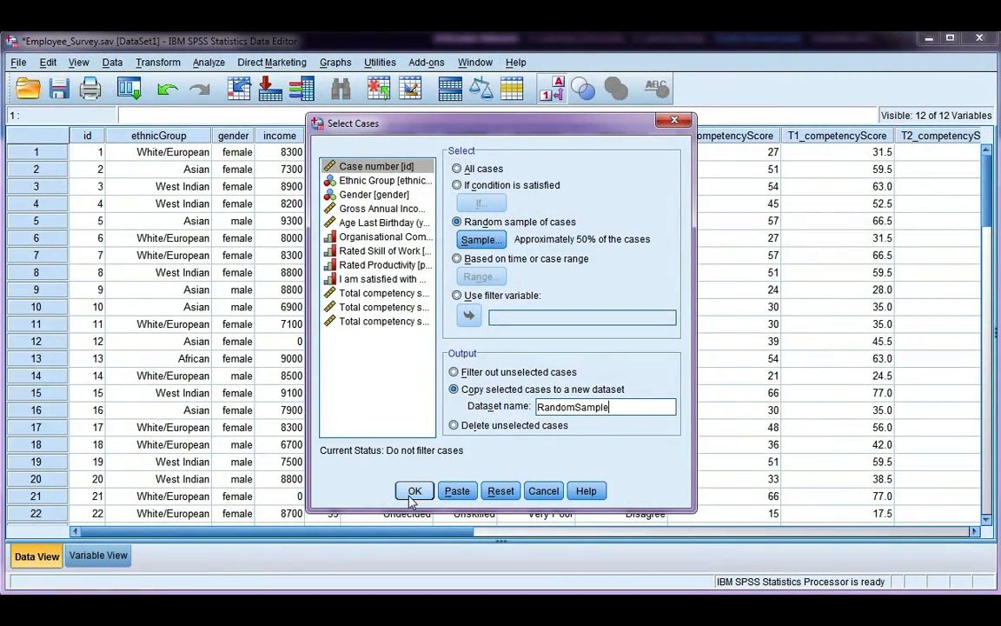
{"action": "left_click", "coordinate": [414, 490]}
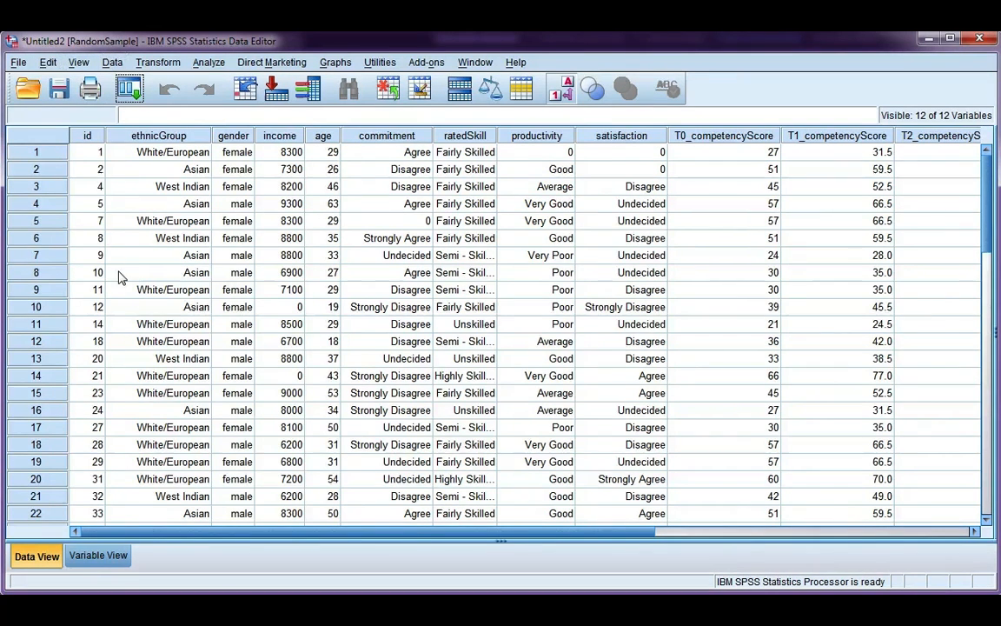
Scroll through the RandomSample dataset to review its 41 sampled cases.
{"action": "scroll", "scroll_direction": "down", "scroll_amount": 3}
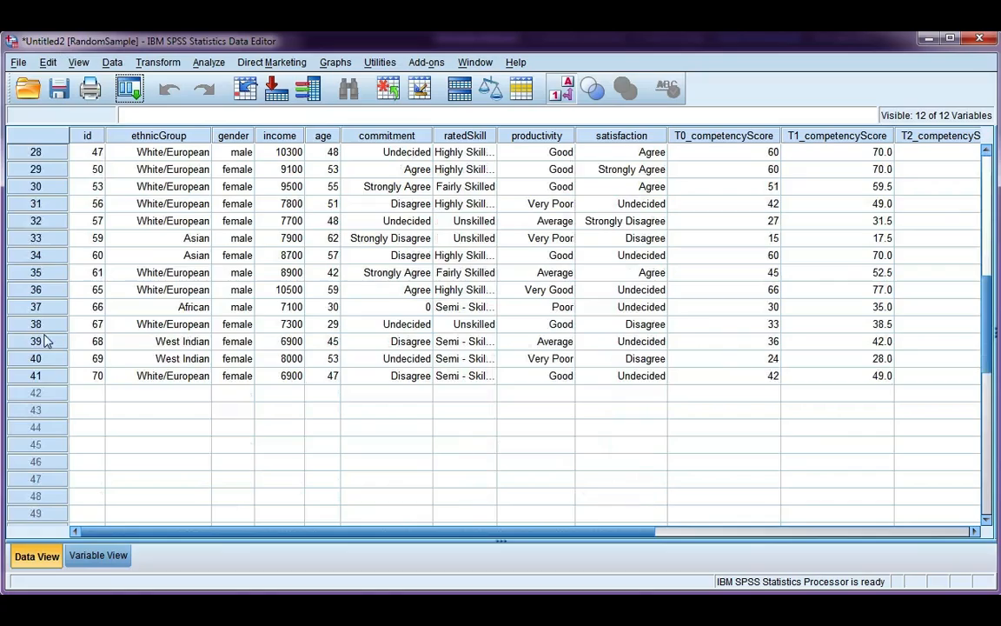
{"action": "mouse_move", "coordinate": [61, 375]}
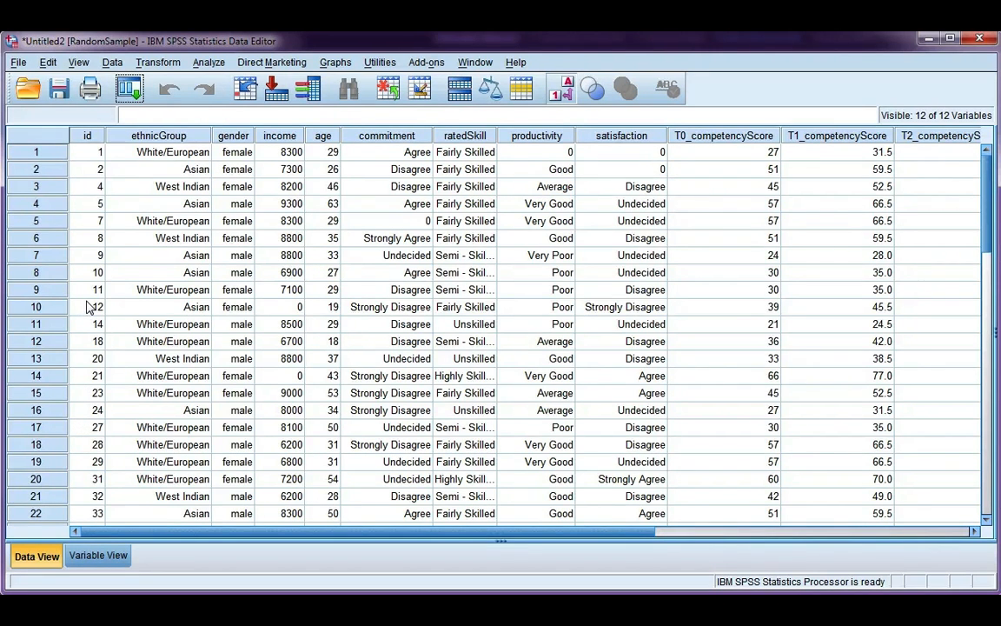
{"action": "scroll", "scroll_direction": "down", "scroll_amount": 3}
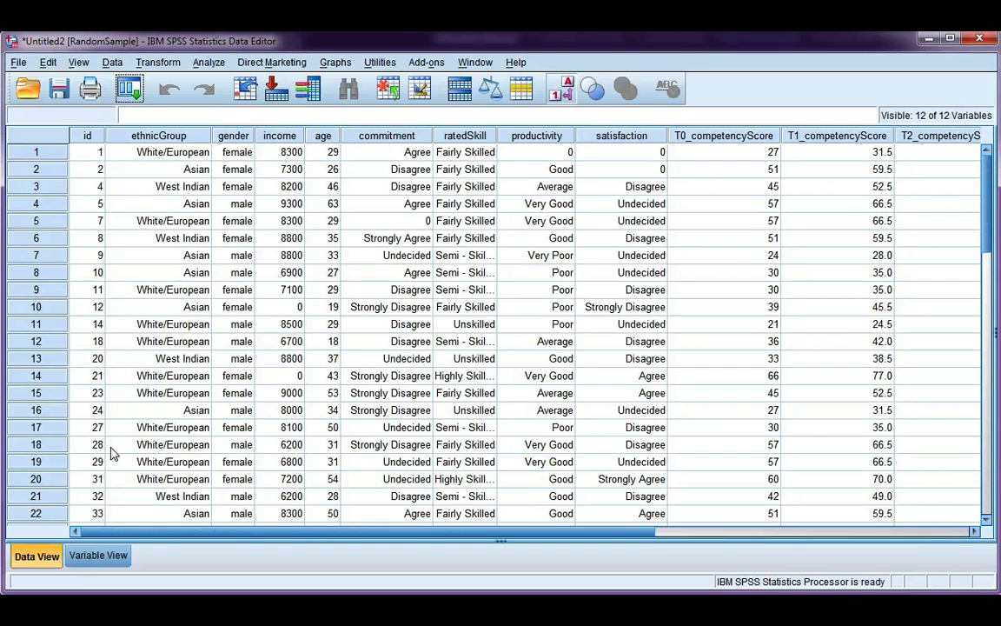
{"action": "mouse_move", "coordinate": [87, 389]}
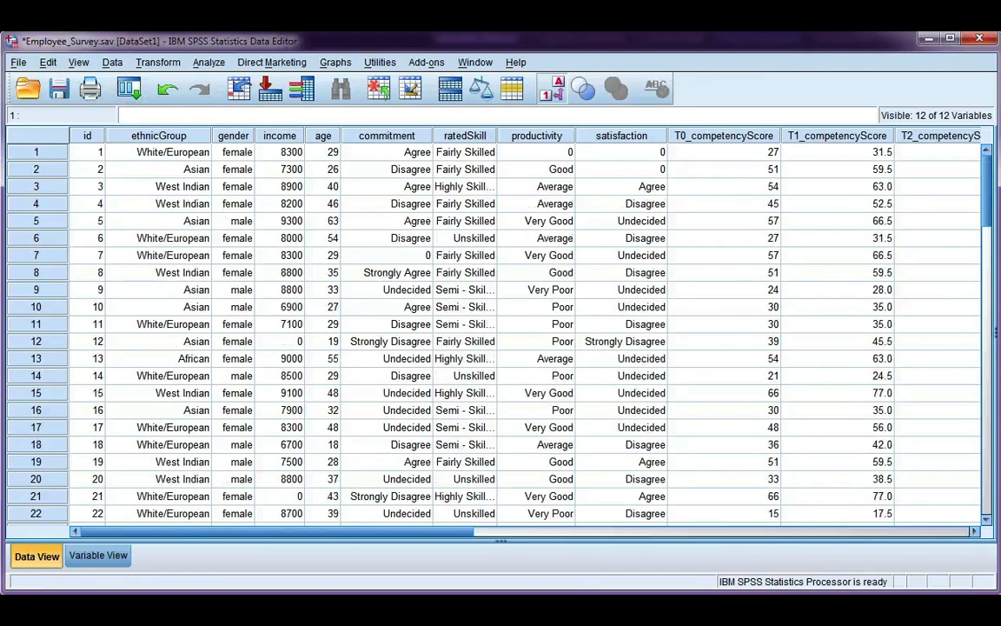
Reset case selection on Employee_Survey and choose selection based on a case range.
{"action": "left_click", "coordinate": [112, 63]}
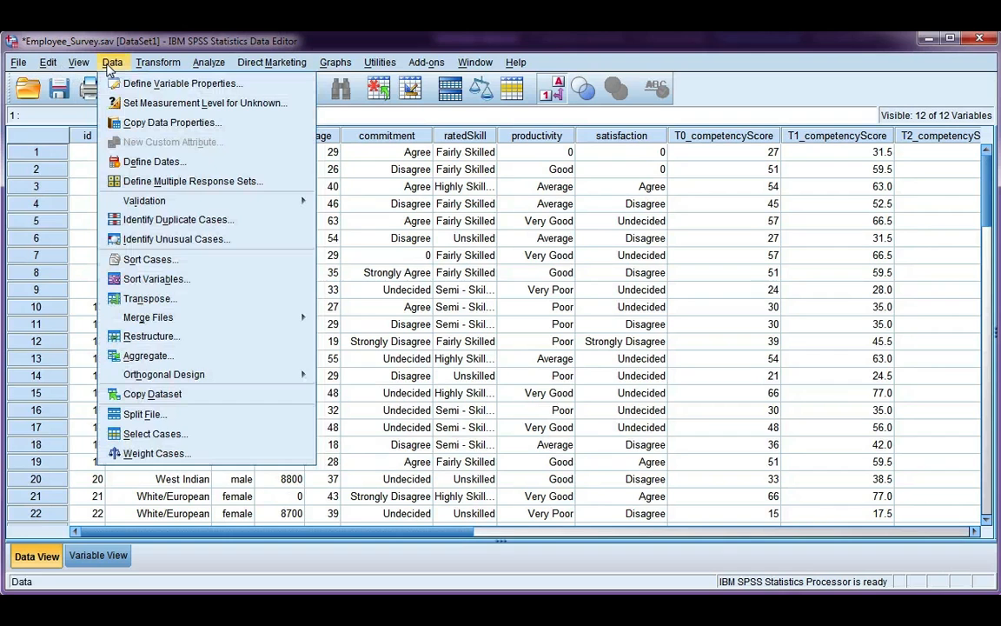
{"action": "left_click", "coordinate": [155, 433]}
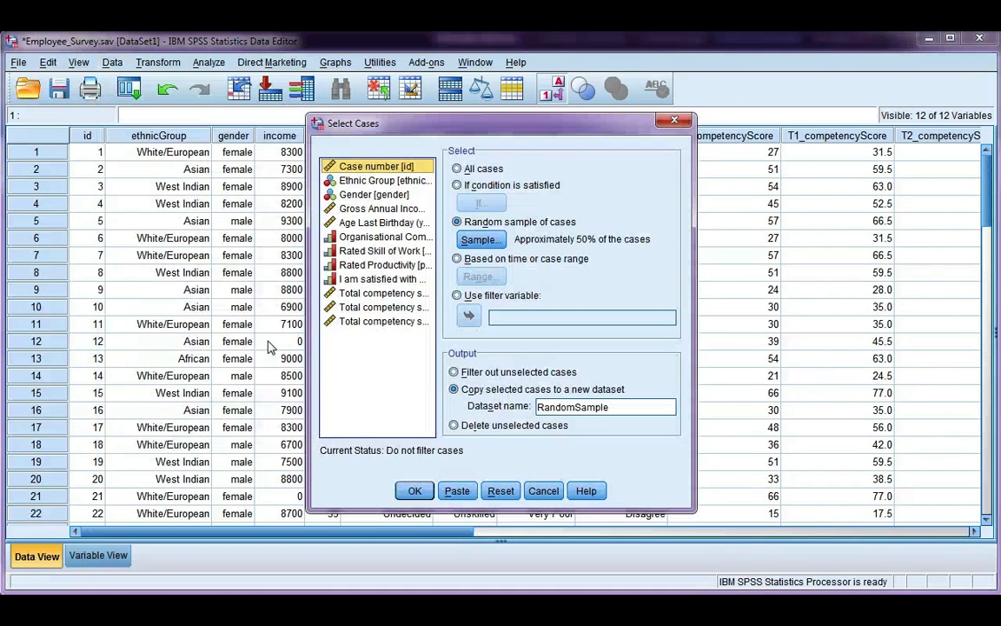
{"action": "left_click", "coordinate": [455, 167]}
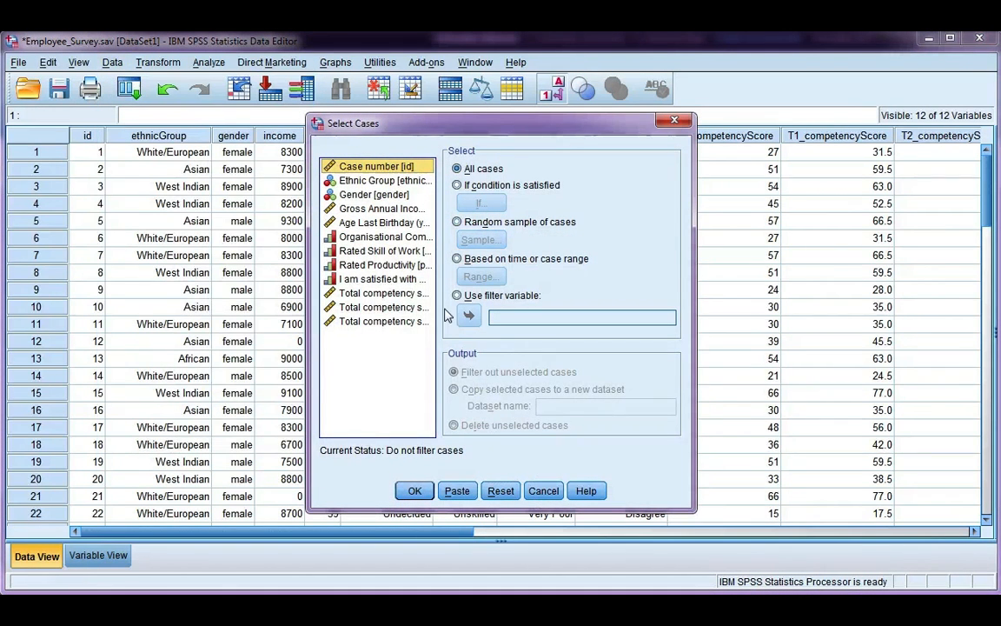
{"action": "left_click", "coordinate": [457, 257]}
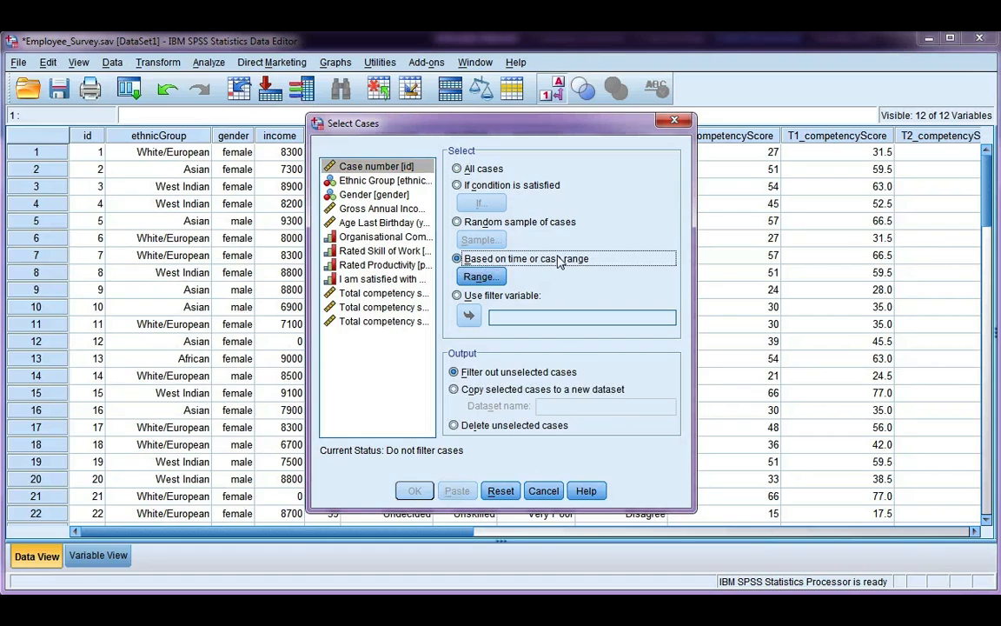
{"action": "left_click", "coordinate": [479, 274]}
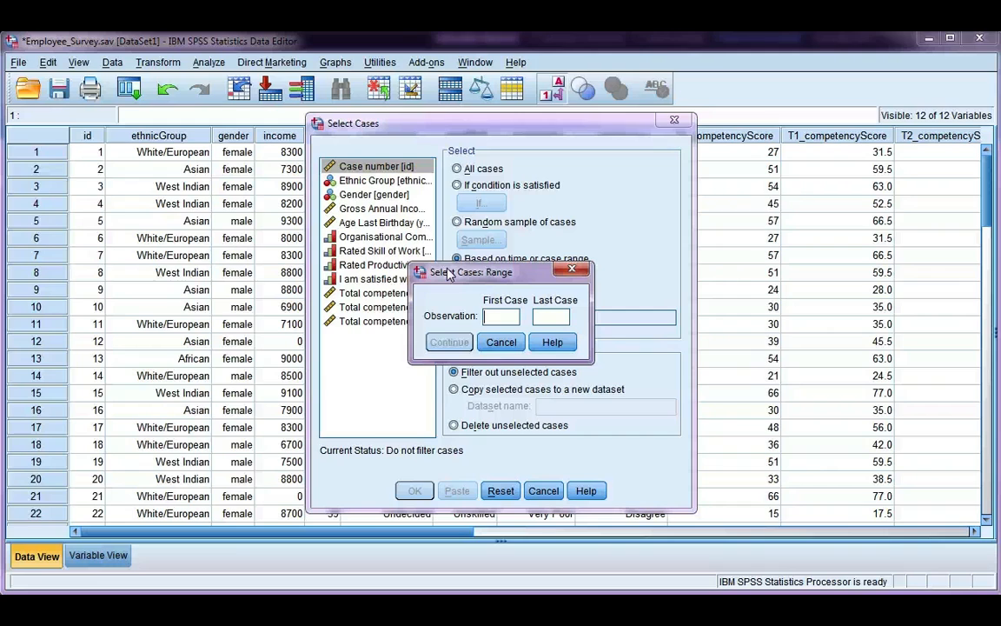
Filter to cases 10 through 20 and review the crossed-out cases in the data editor.
{"action": "type", "text": "10"}
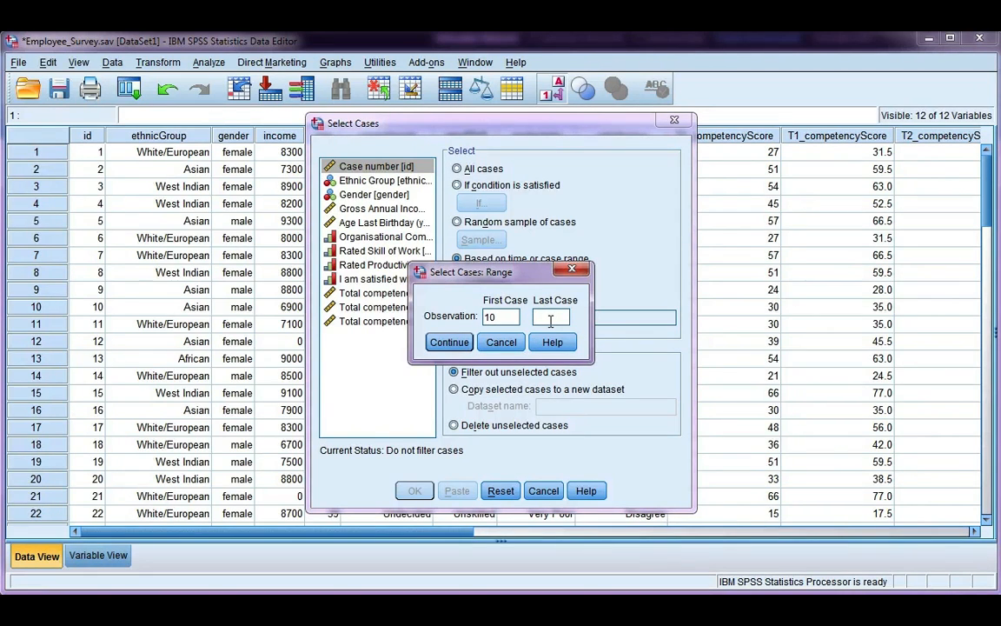
{"action": "type", "text": "20"}
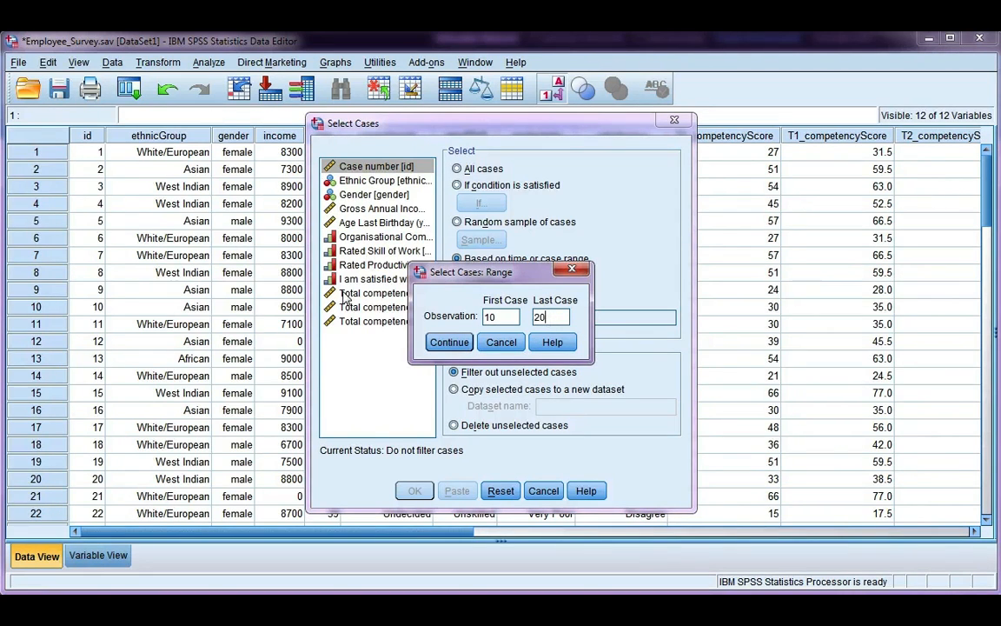
{"action": "left_click", "coordinate": [448, 340]}
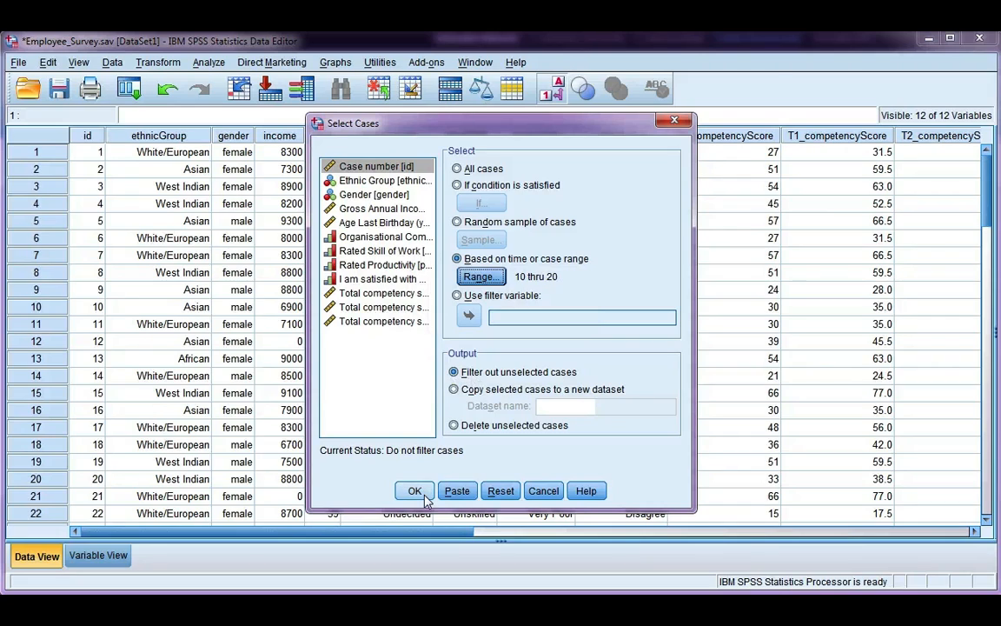
{"action": "left_click", "coordinate": [413, 490]}
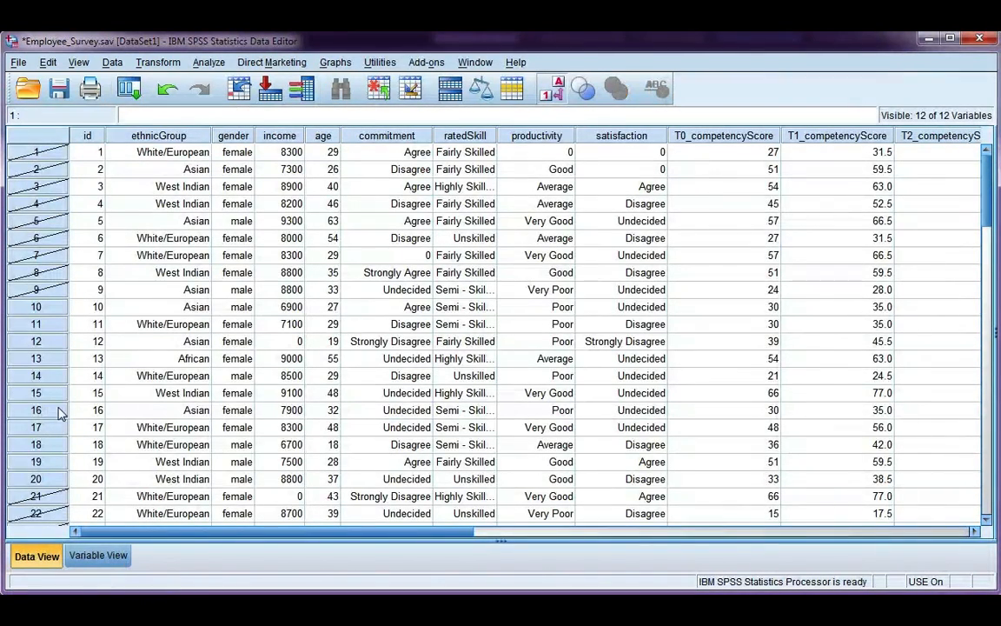
{"action": "scroll", "scroll_direction": "down", "scroll_amount": 3}
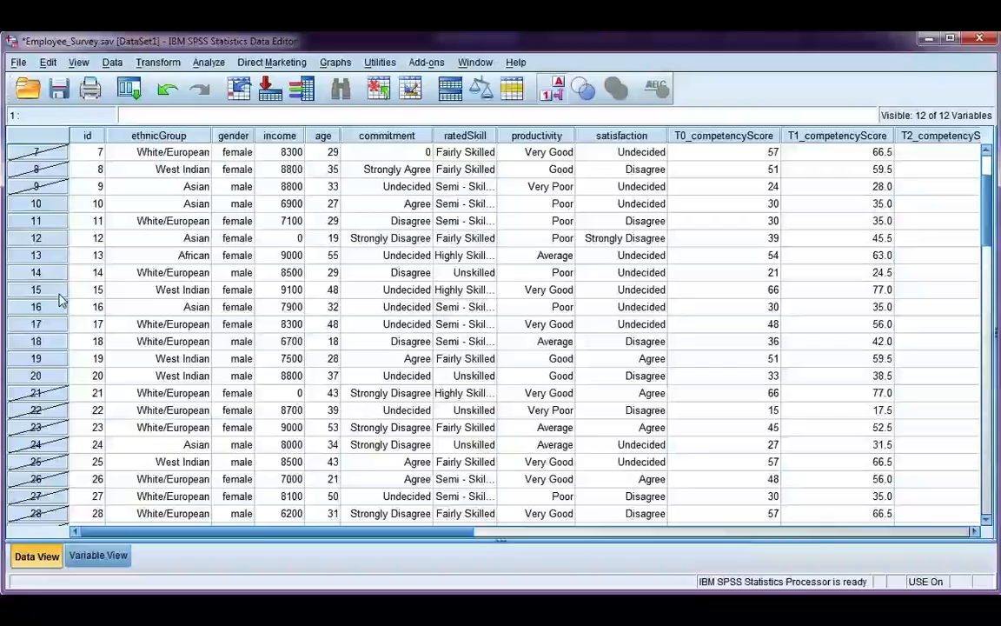